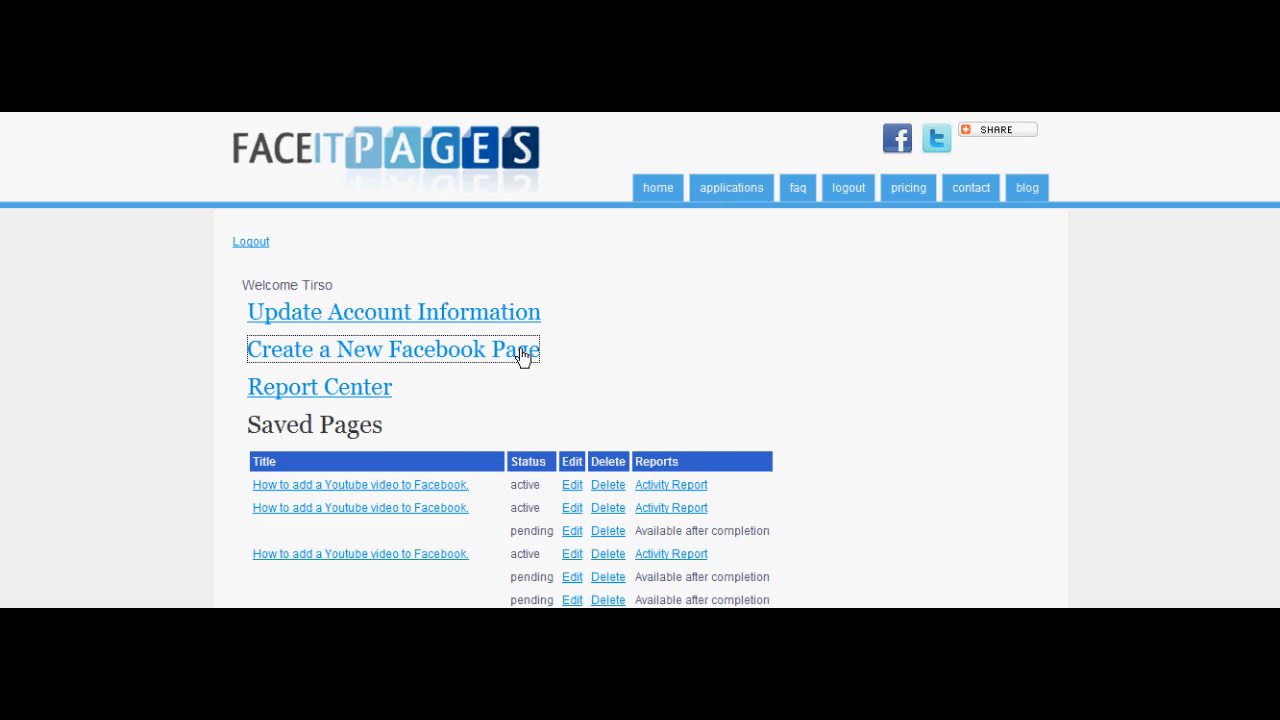
- Start a new Facebook page using the web-based wizard with pre-designed templates
{"action": "left_click", "coordinate": [392, 348]}
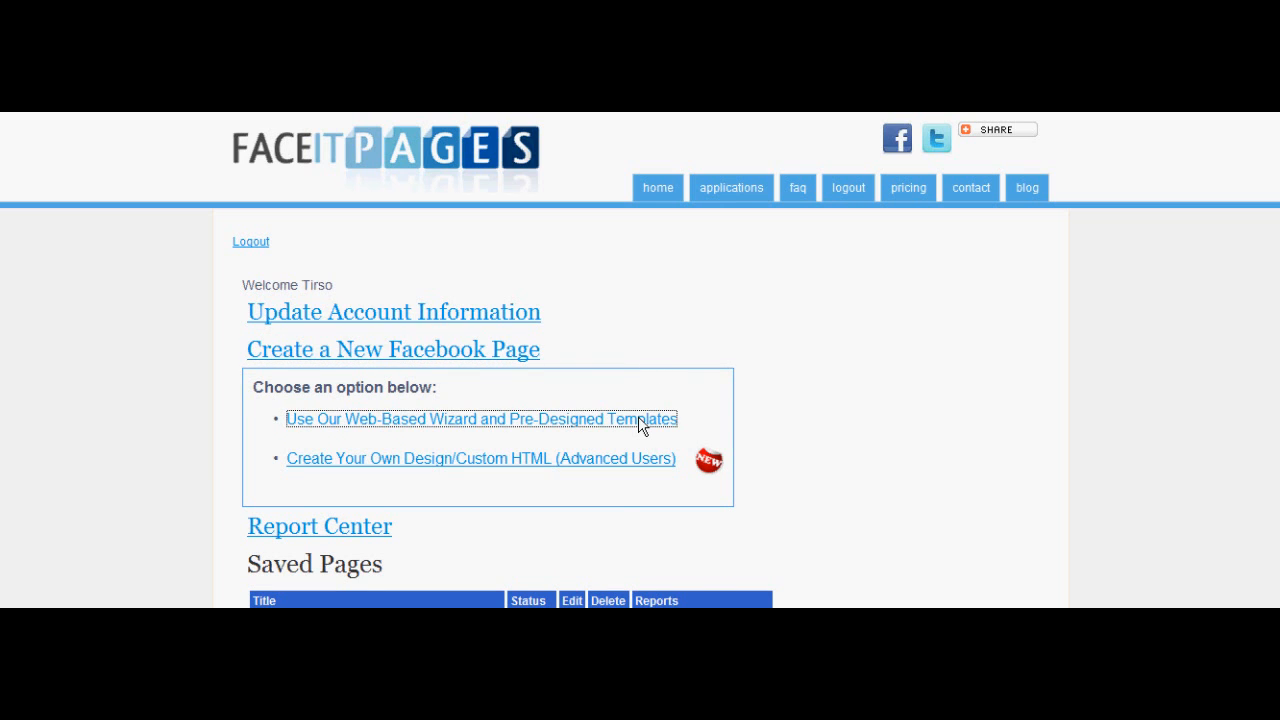
{"action": "left_click", "coordinate": [480, 420]}
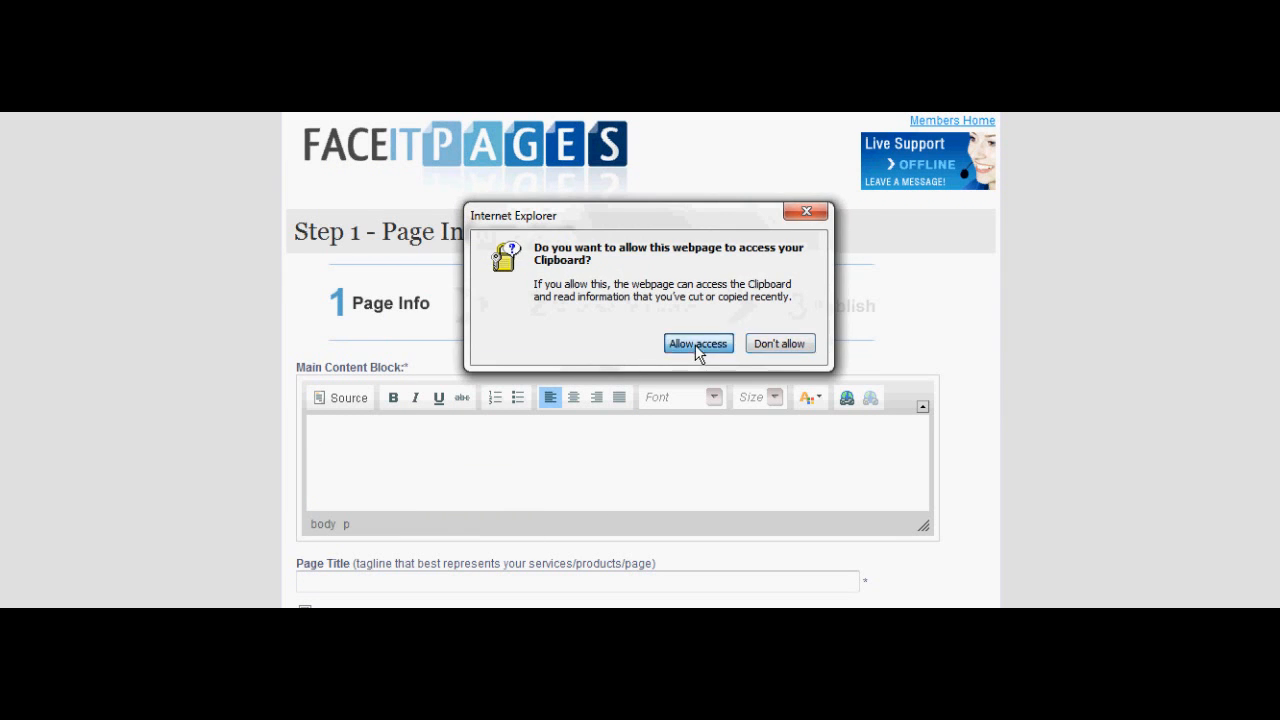
- Allow clipboard access and fill in the main content and title 'How to add a Youtube video to Facebook.'
{"action": "left_click", "coordinate": [696, 344]}
{"action": "type", "text": "How to add a Youtube video to Facebook."}
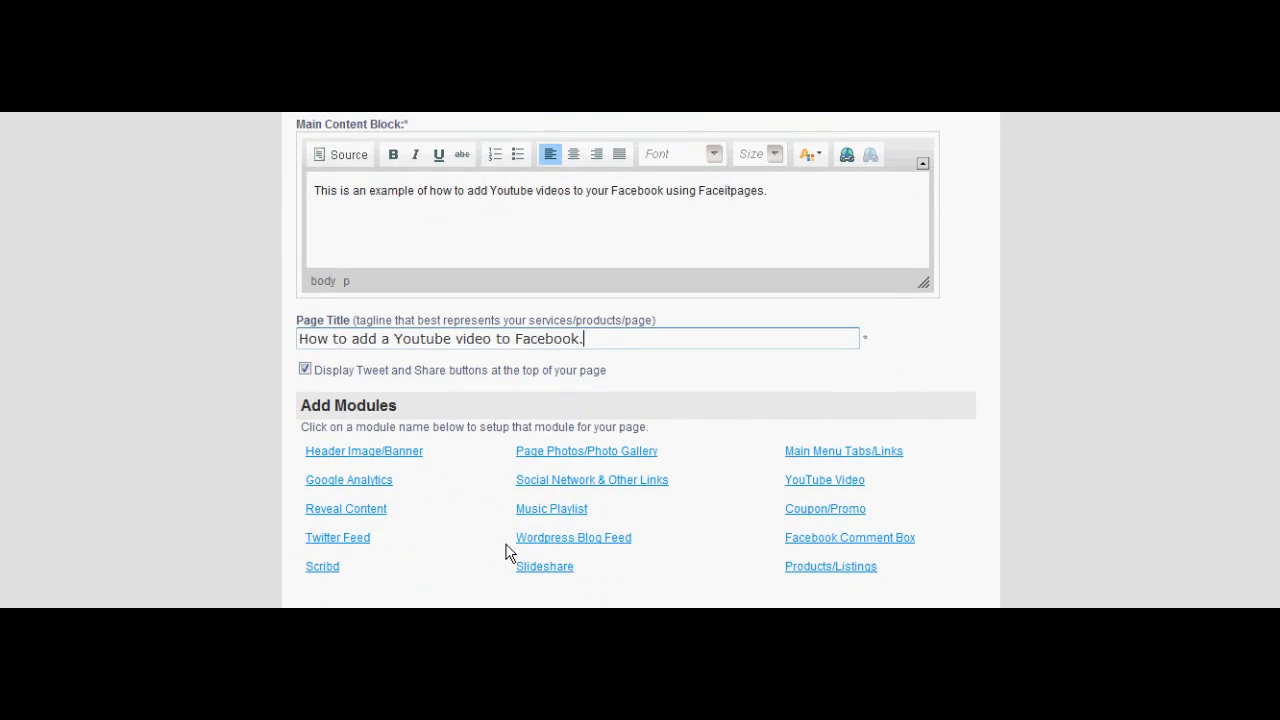
{"action": "scroll", "scroll_direction": "down", "scroll_amount": 3}
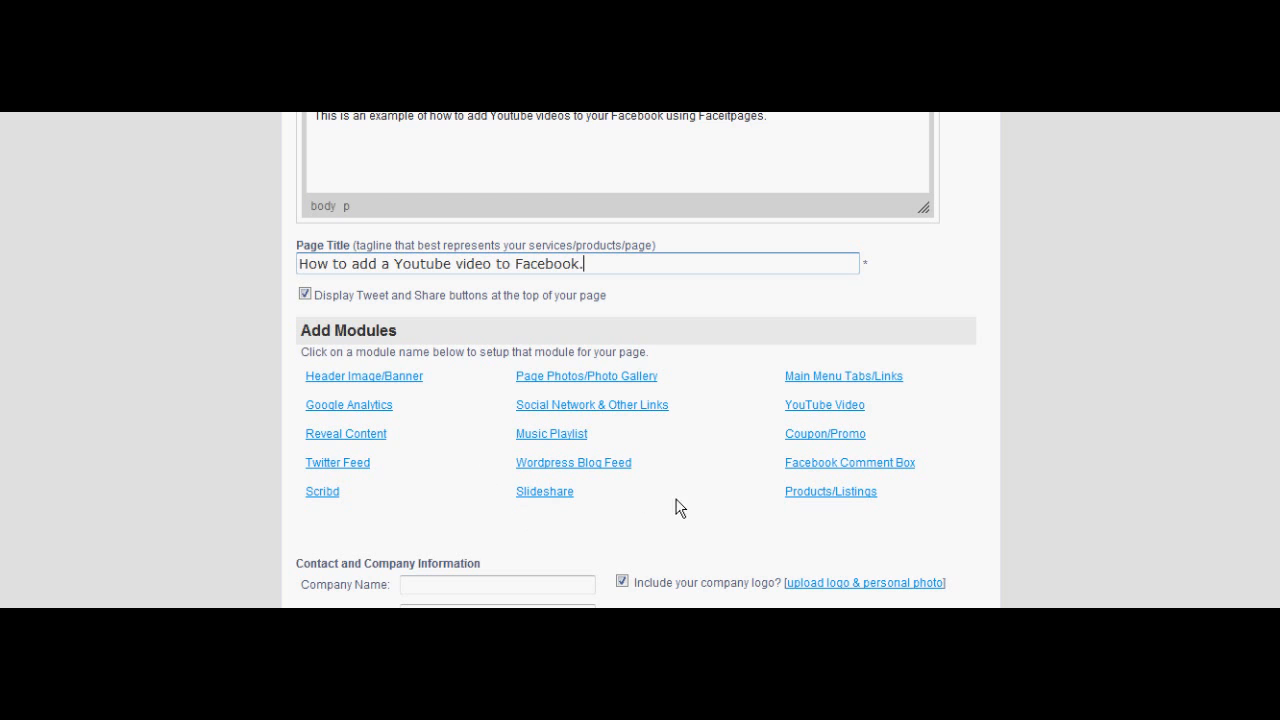
- Copy the link of the Numa Numa video from its YouTube page
{"action": "left_click", "coordinate": [824, 404]}
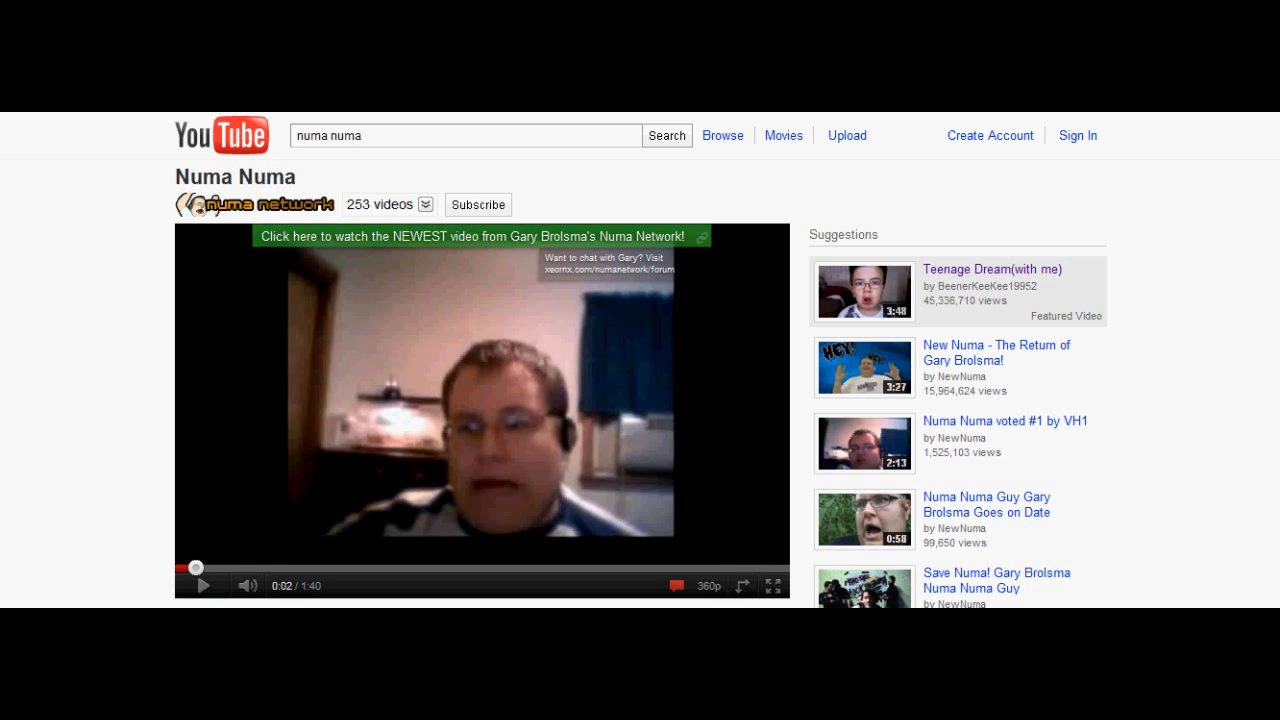
{"action": "right_click", "coordinate": [464, 136]}
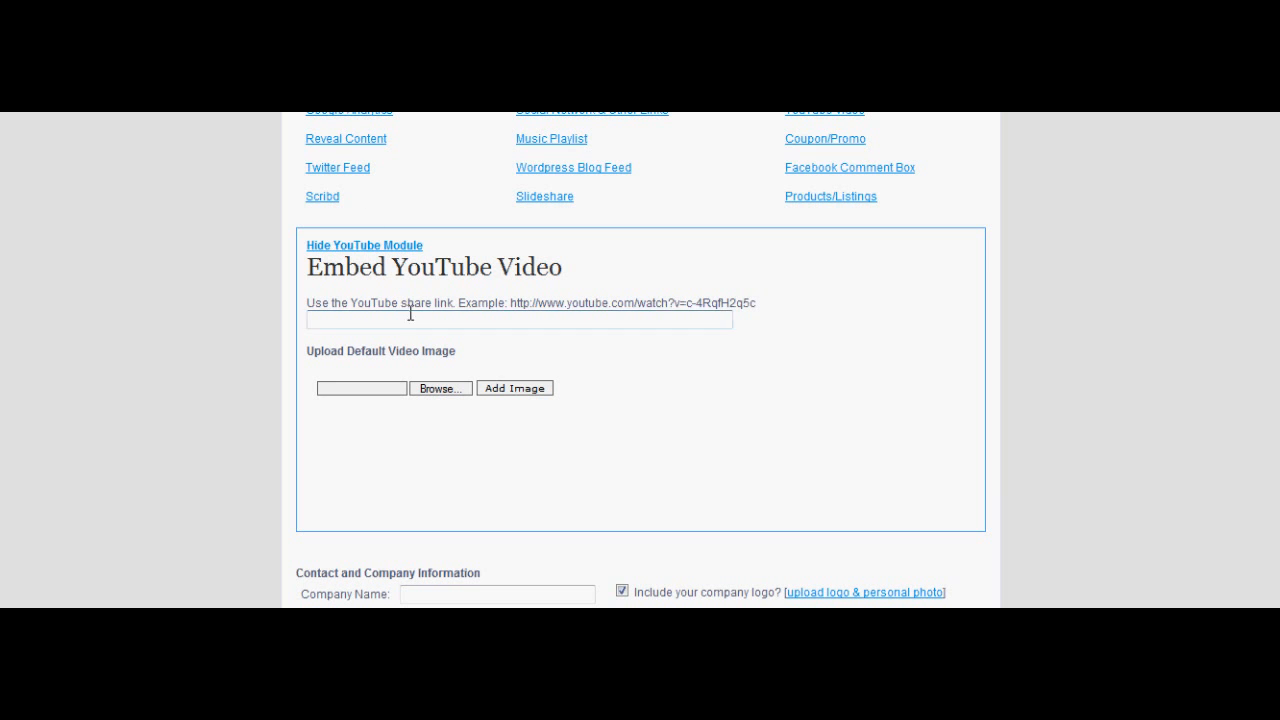
- Paste the Numa Numa YouTube link into the Embed YouTube Video share-link field
{"action": "right_click", "coordinate": [410, 320]}
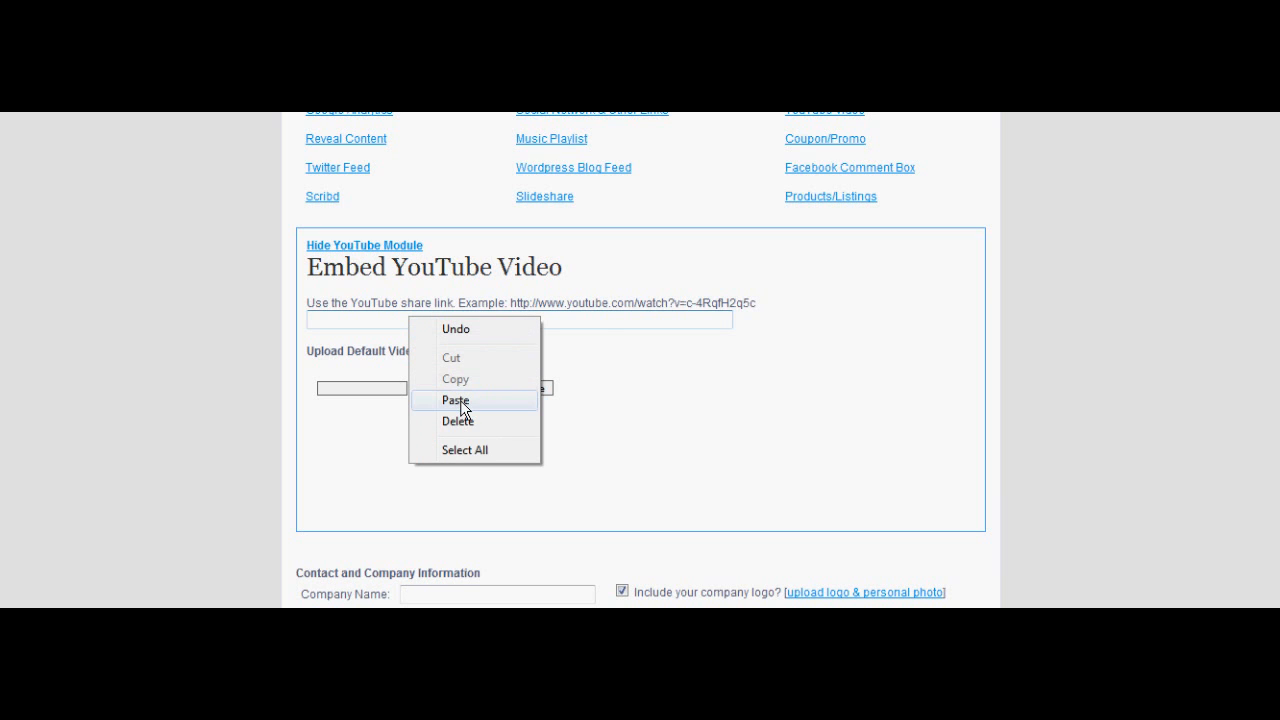
{"action": "left_click", "coordinate": [456, 400]}
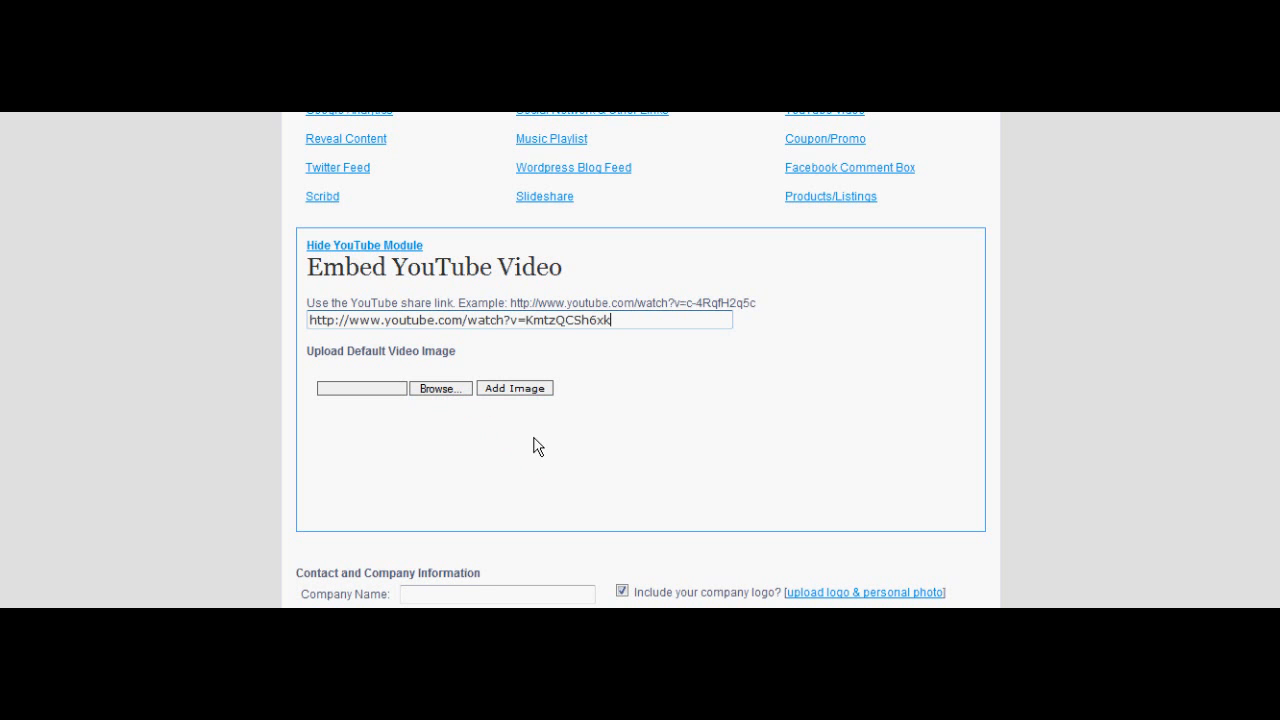
{"action": "mouse_move", "coordinate": [524, 392]}
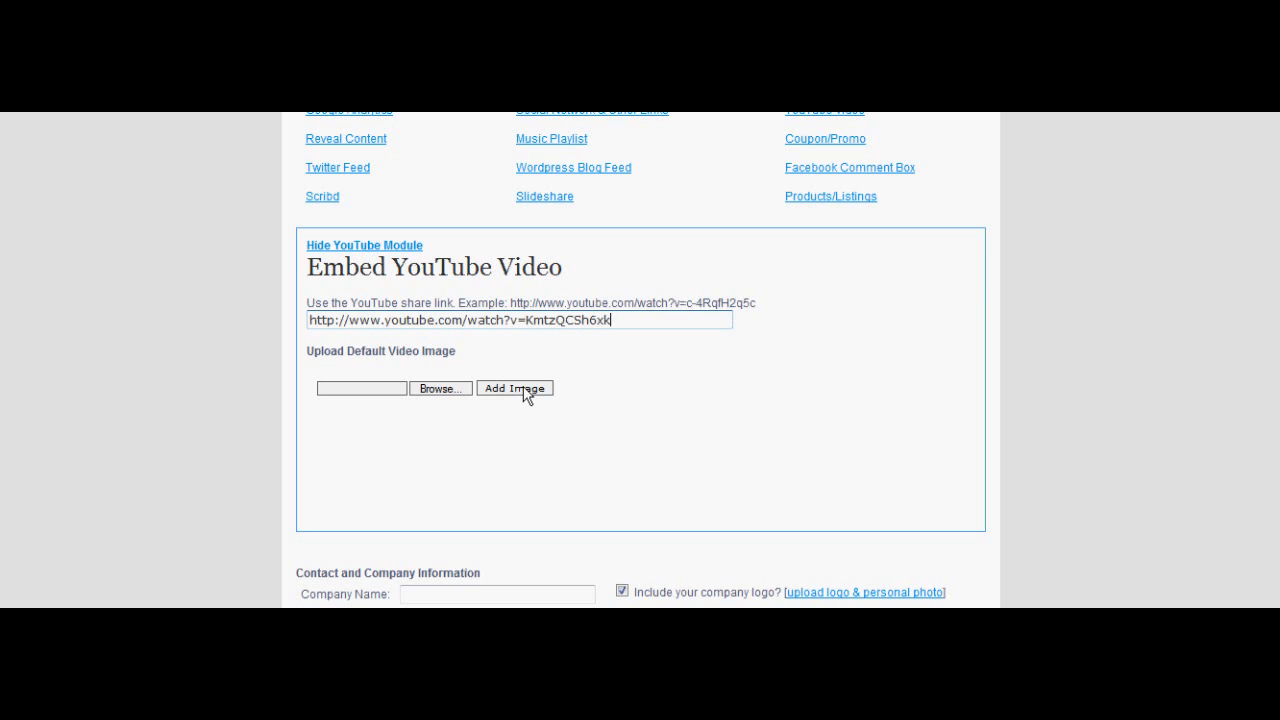
{"action": "mouse_move", "coordinate": [444, 436]}
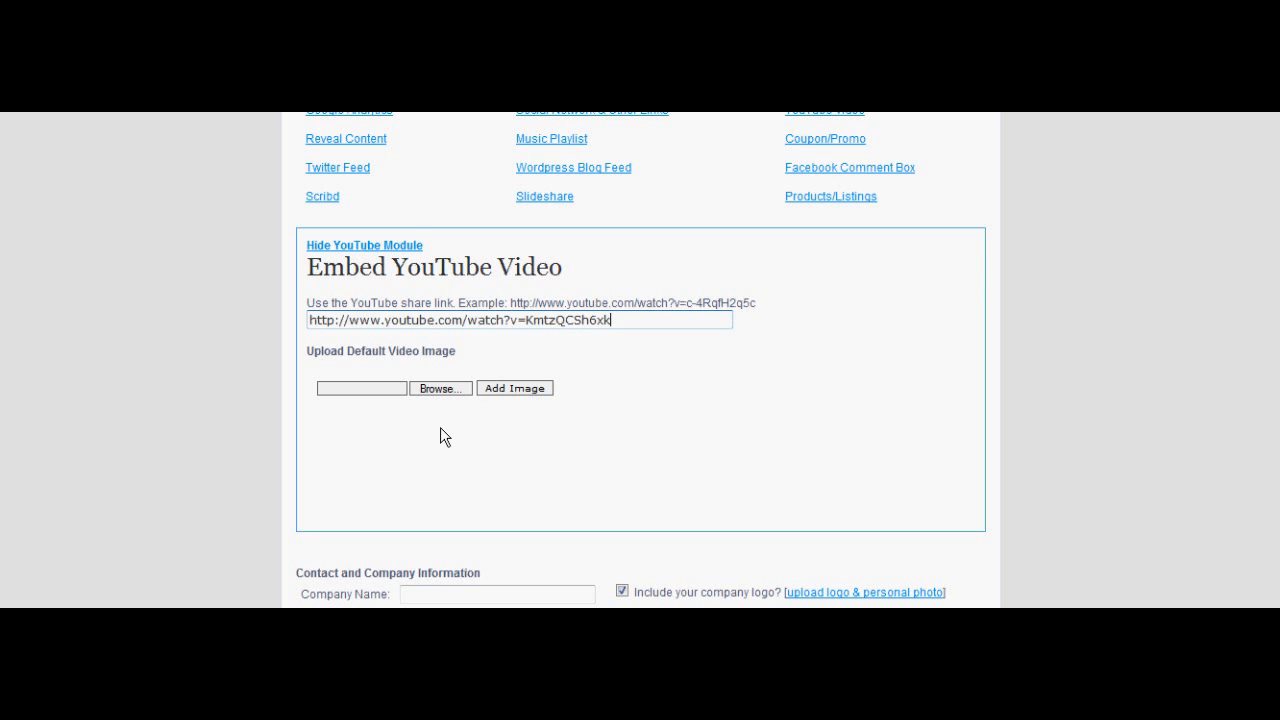
{"action": "scroll", "scroll_direction": "down", "scroll_amount": 3}
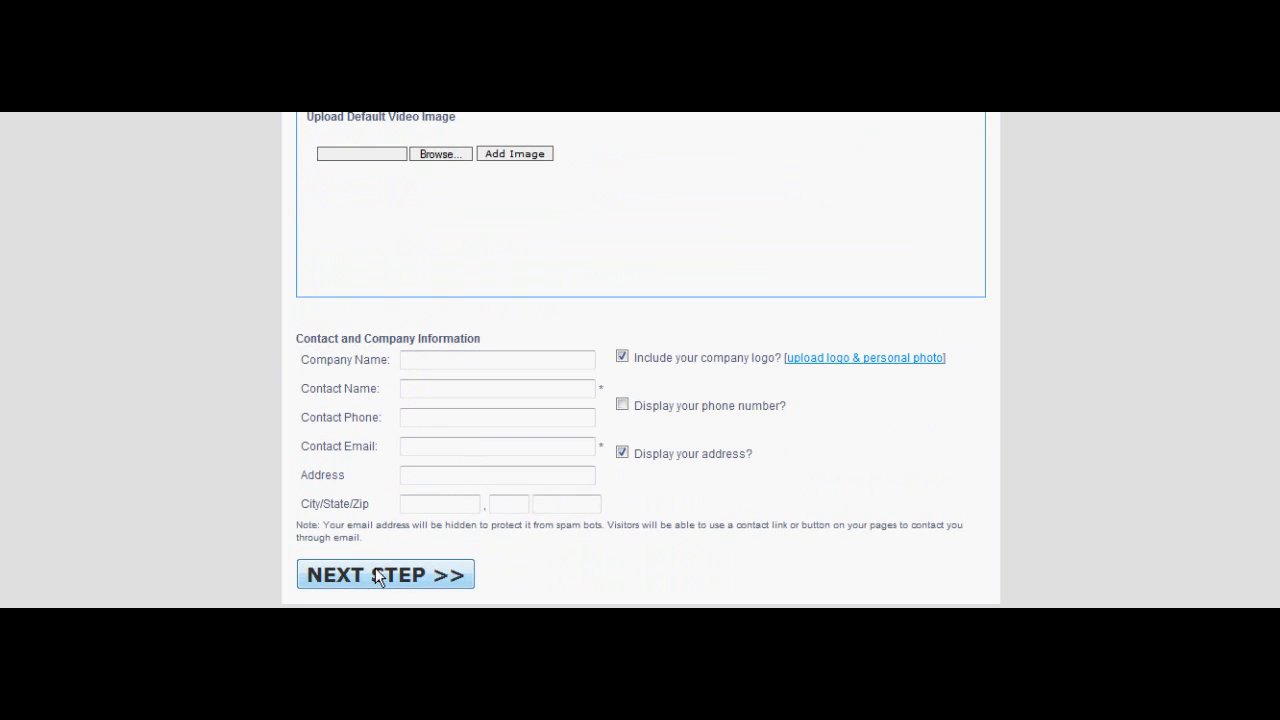
- Proceed to Step 2, Choose Template, and select the Social Blue template
{"action": "left_click", "coordinate": [384, 574]}
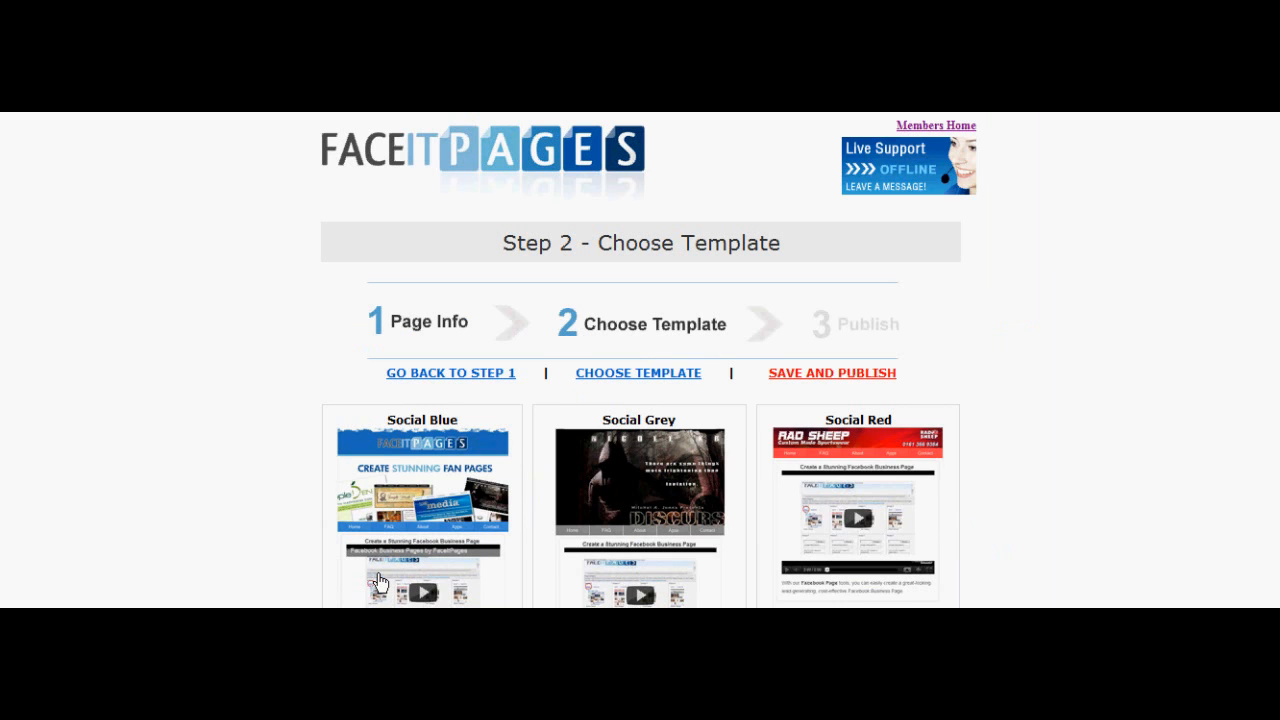
{"action": "scroll", "scroll_direction": "down", "scroll_amount": 3}
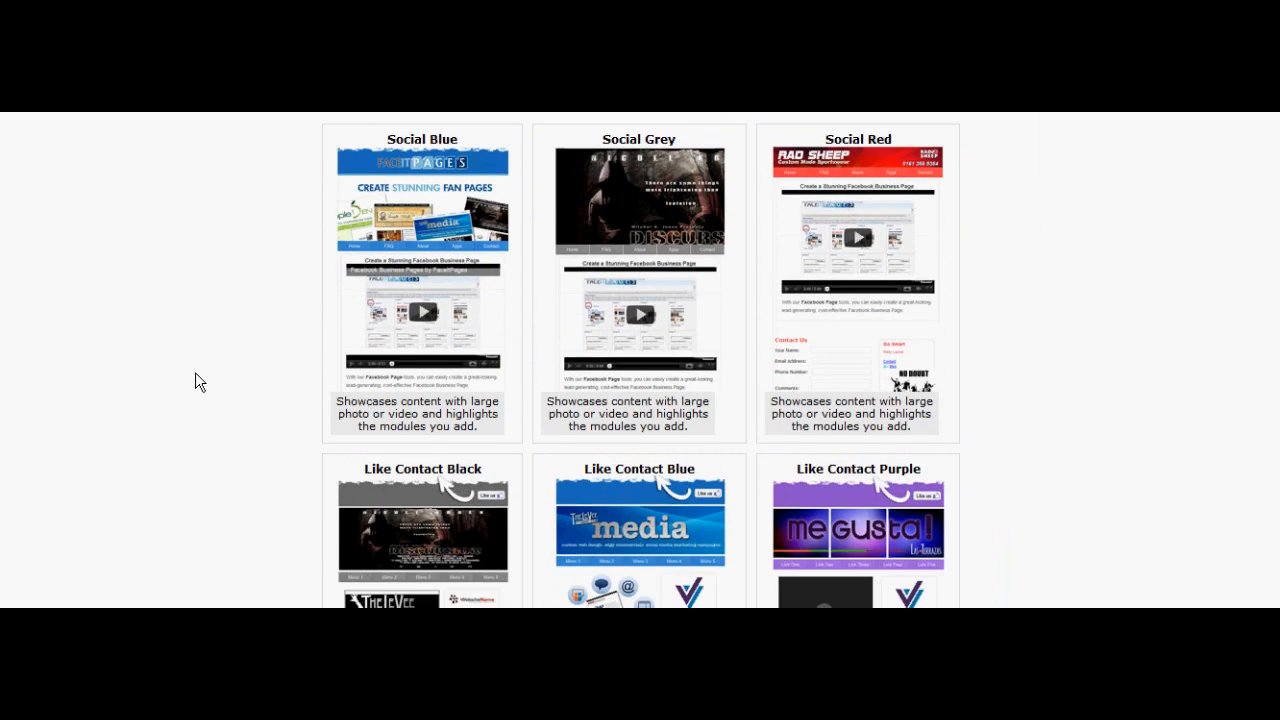
{"action": "scroll", "scroll_direction": "down", "scroll_amount": 3}
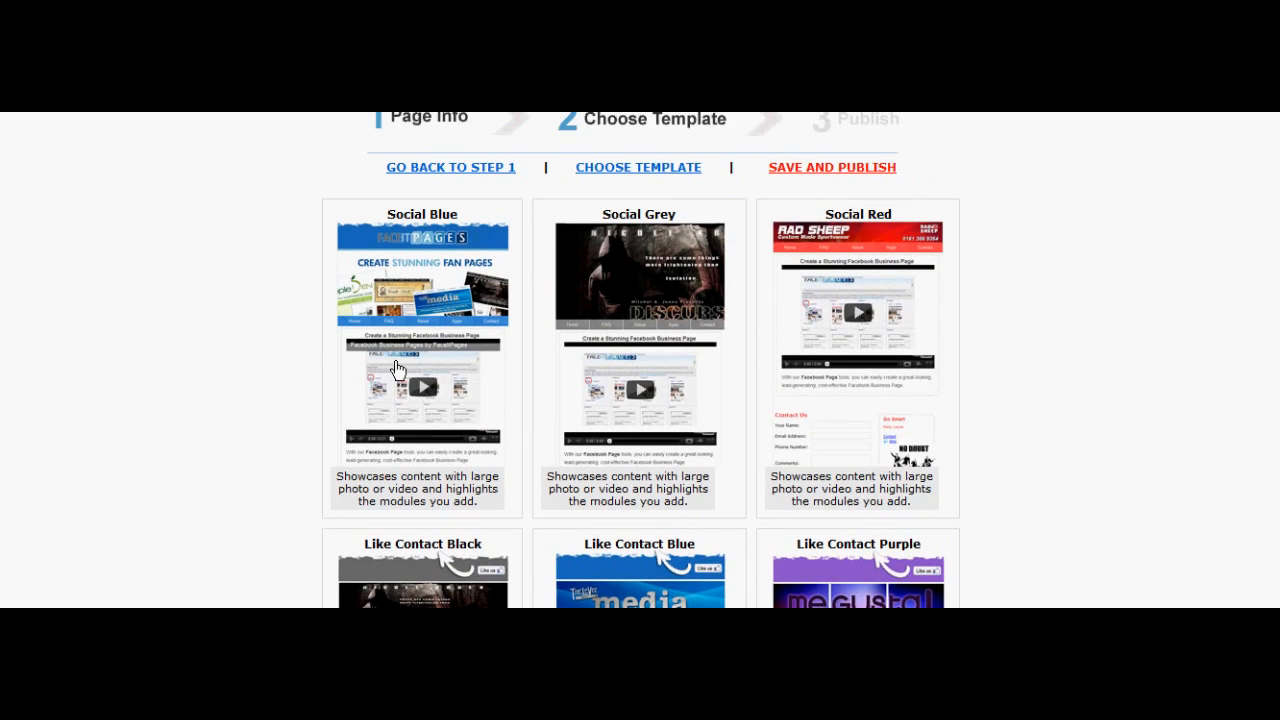
{"action": "left_click", "coordinate": [420, 388]}
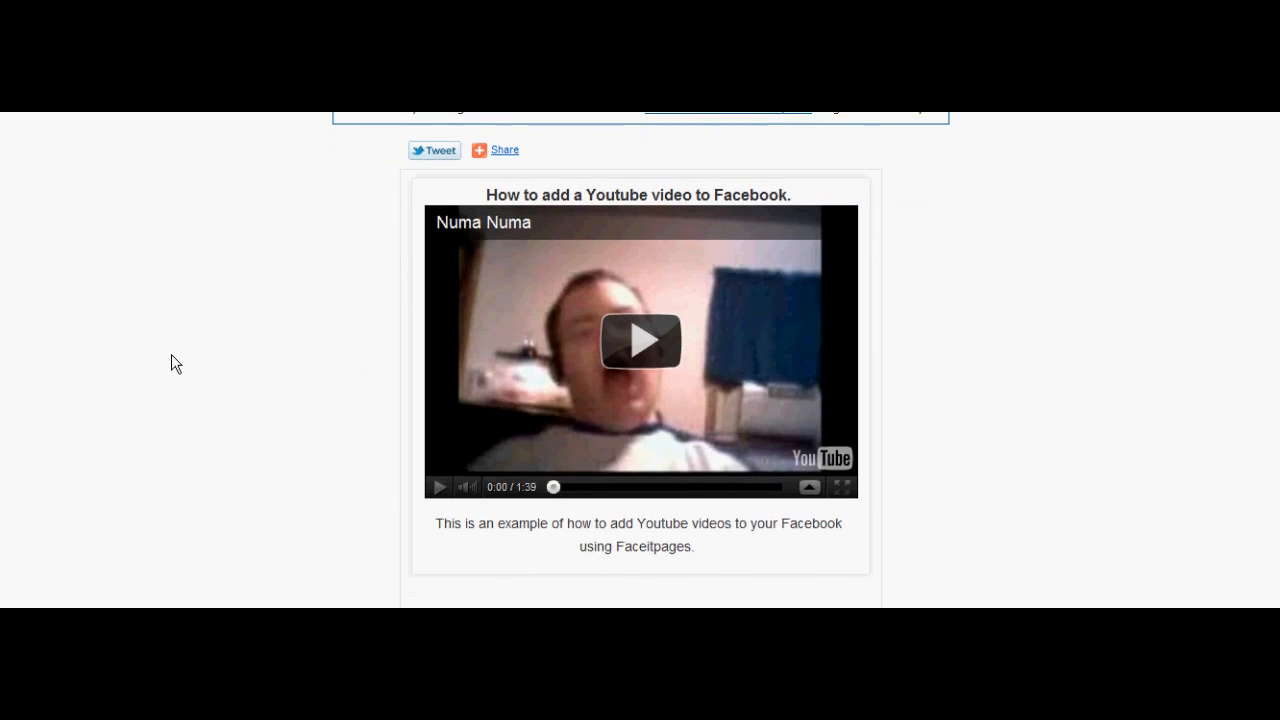
- Review the preview with the embedded Numa Numa video and move to Save and Publish
{"action": "scroll", "scroll_direction": "down", "scroll_amount": 3}
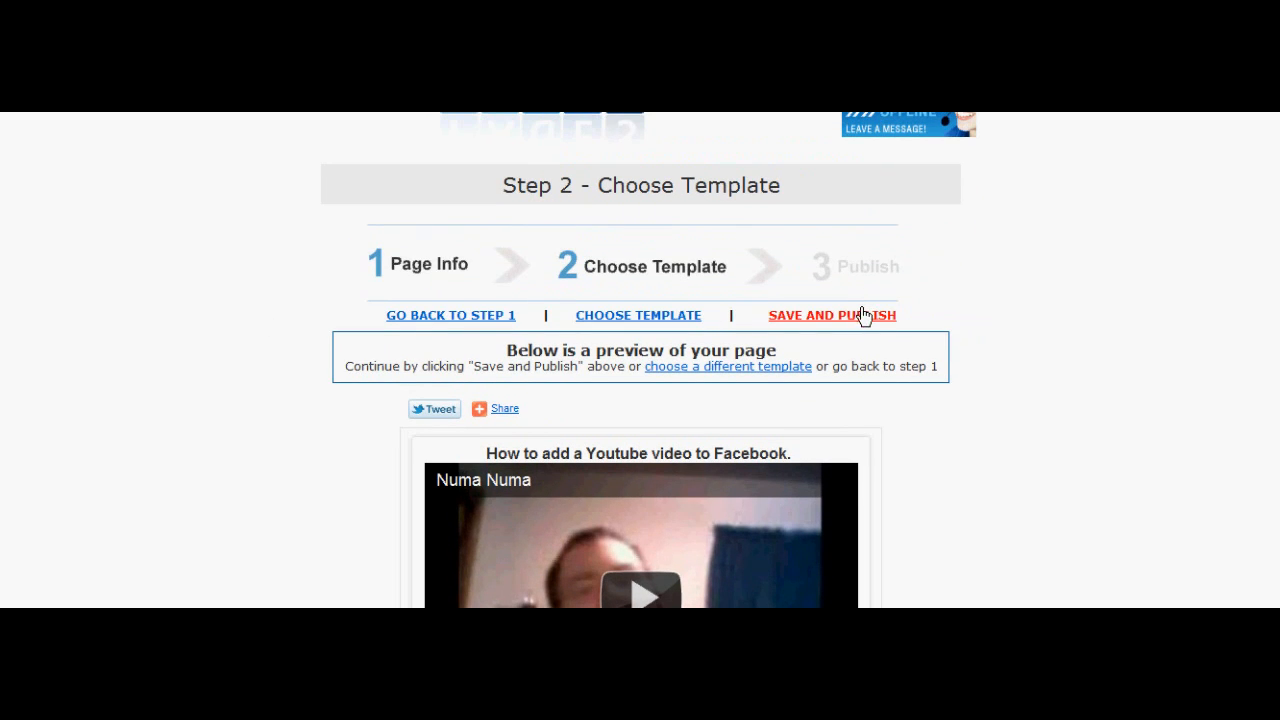
{"action": "left_click", "coordinate": [832, 316]}
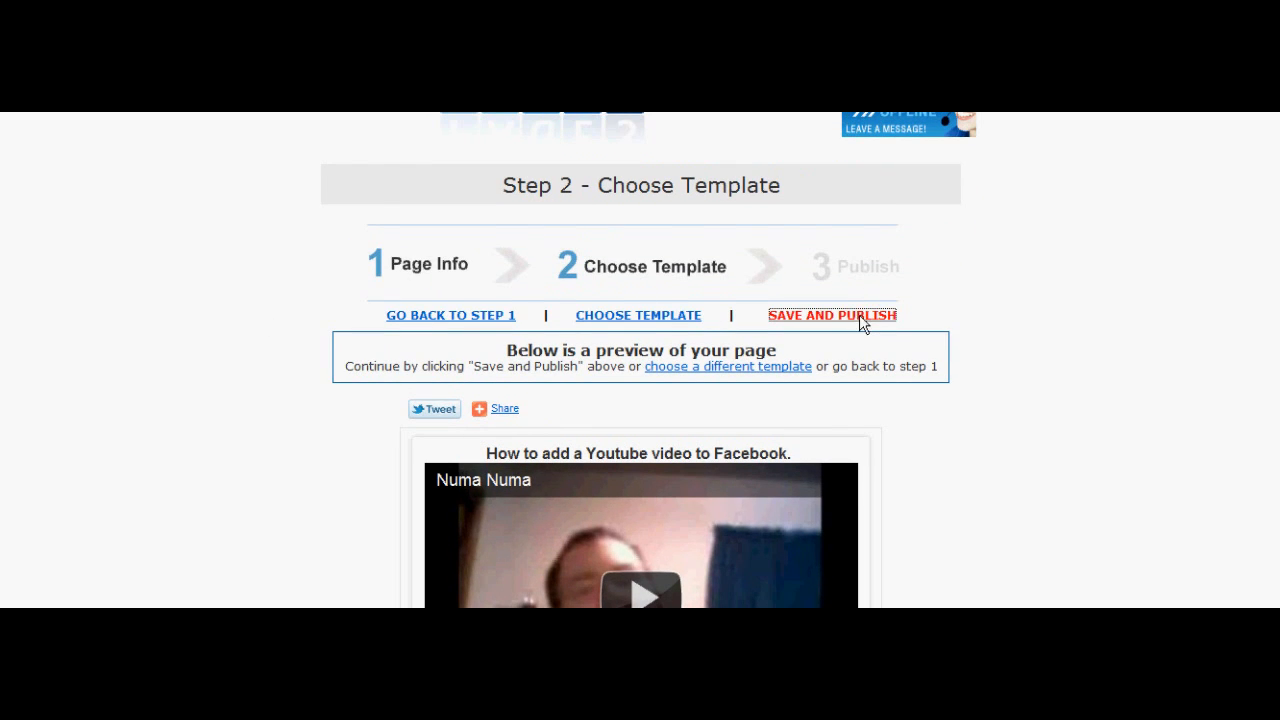
- Save and publish the page, reaching the install-on-Facebook confirmation
{"action": "left_click", "coordinate": [832, 316]}
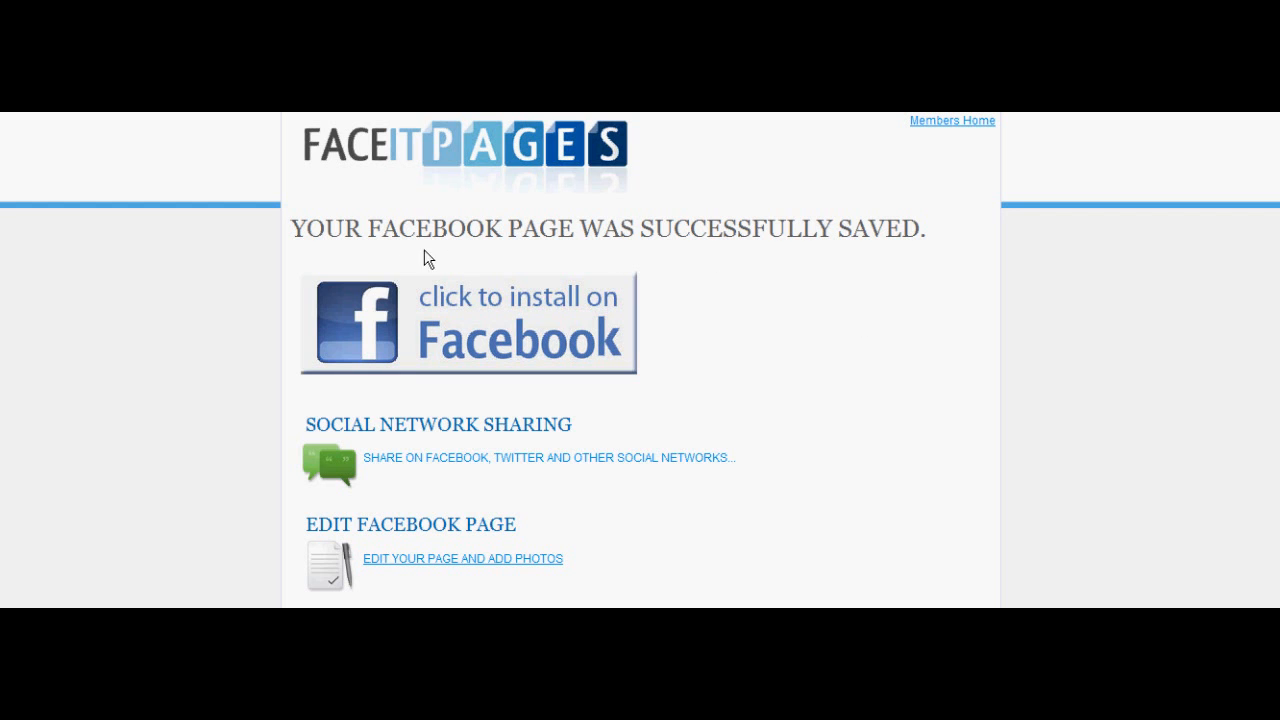
{"action": "mouse_move", "coordinate": [578, 312]}
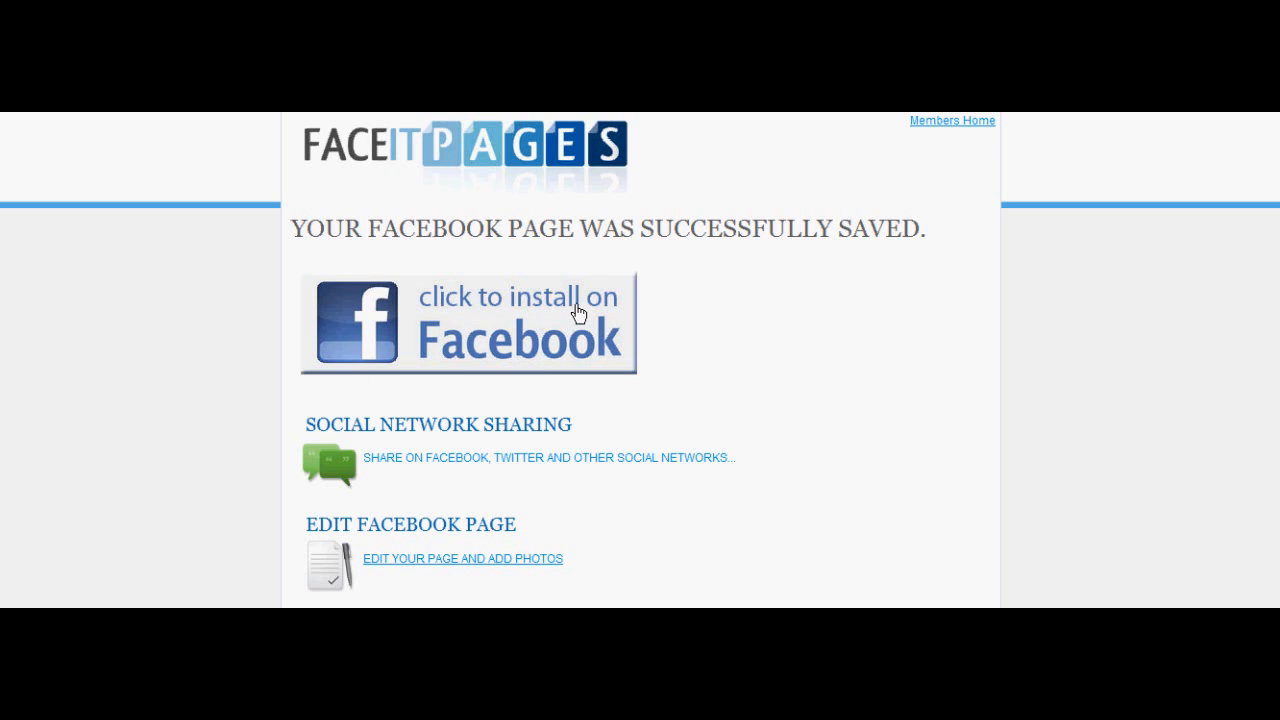